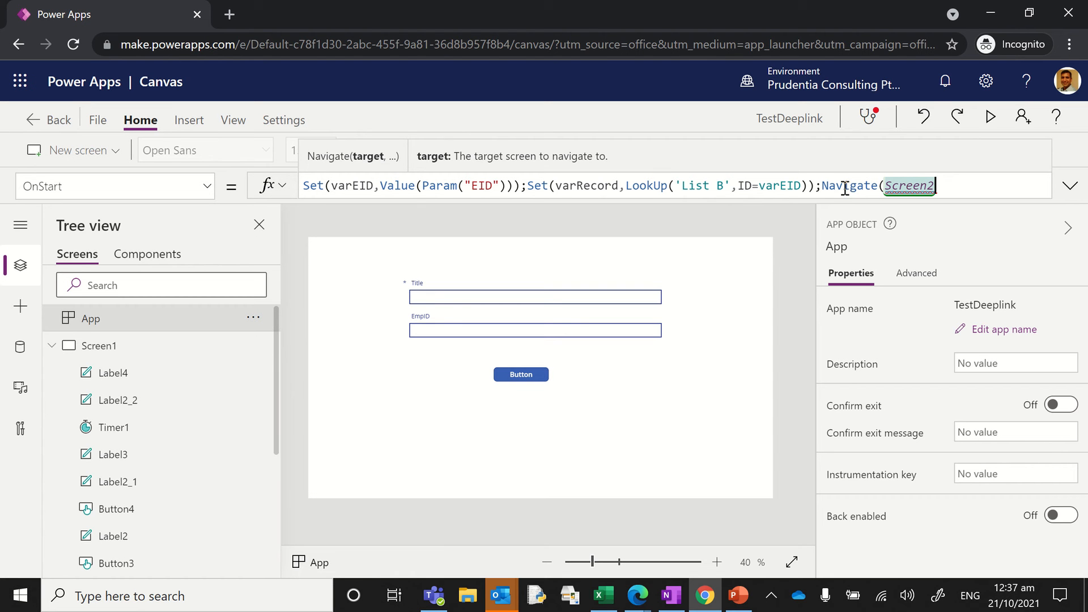
mouse_move(875, 191)
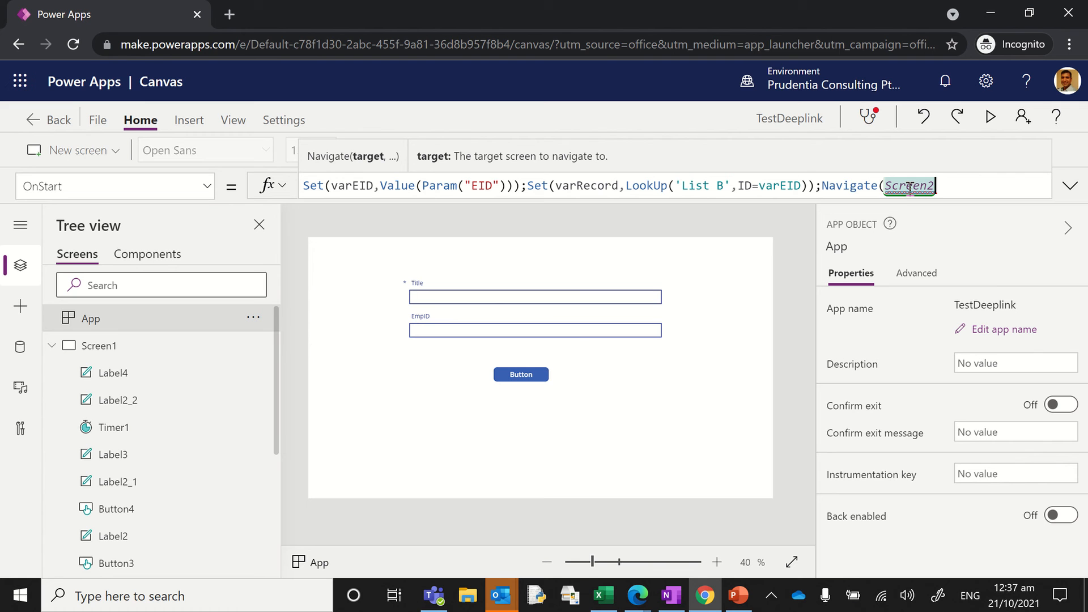
mouse_move(910, 185)
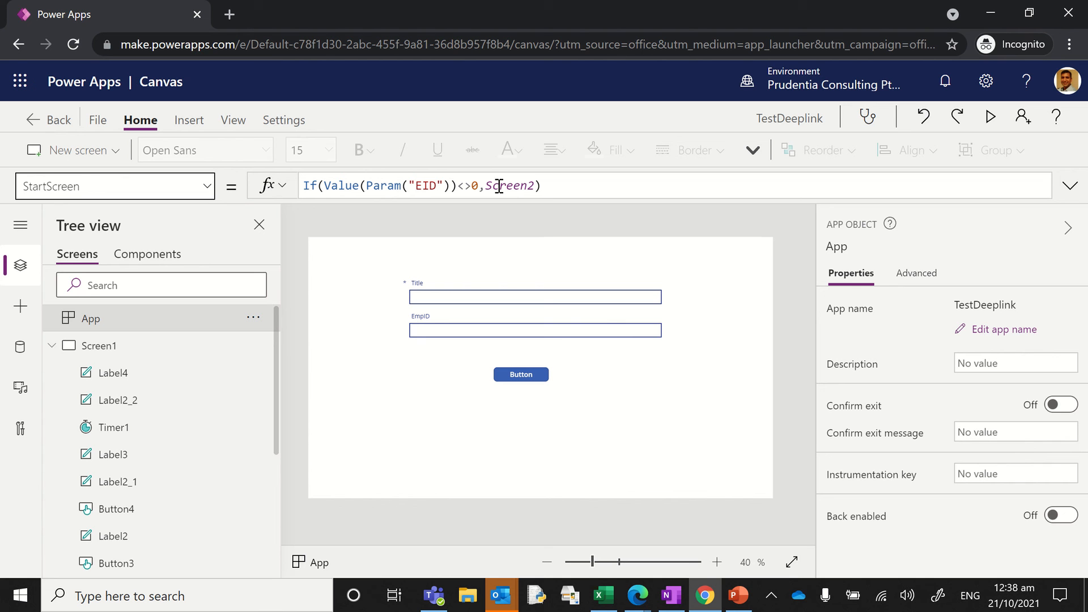
mouse_move(593, 7)
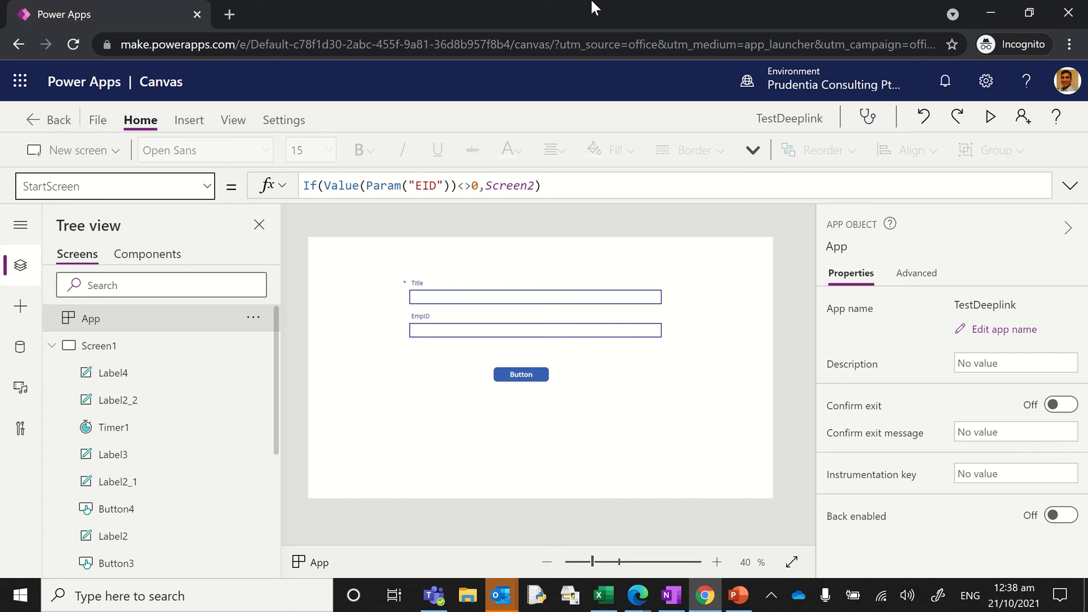